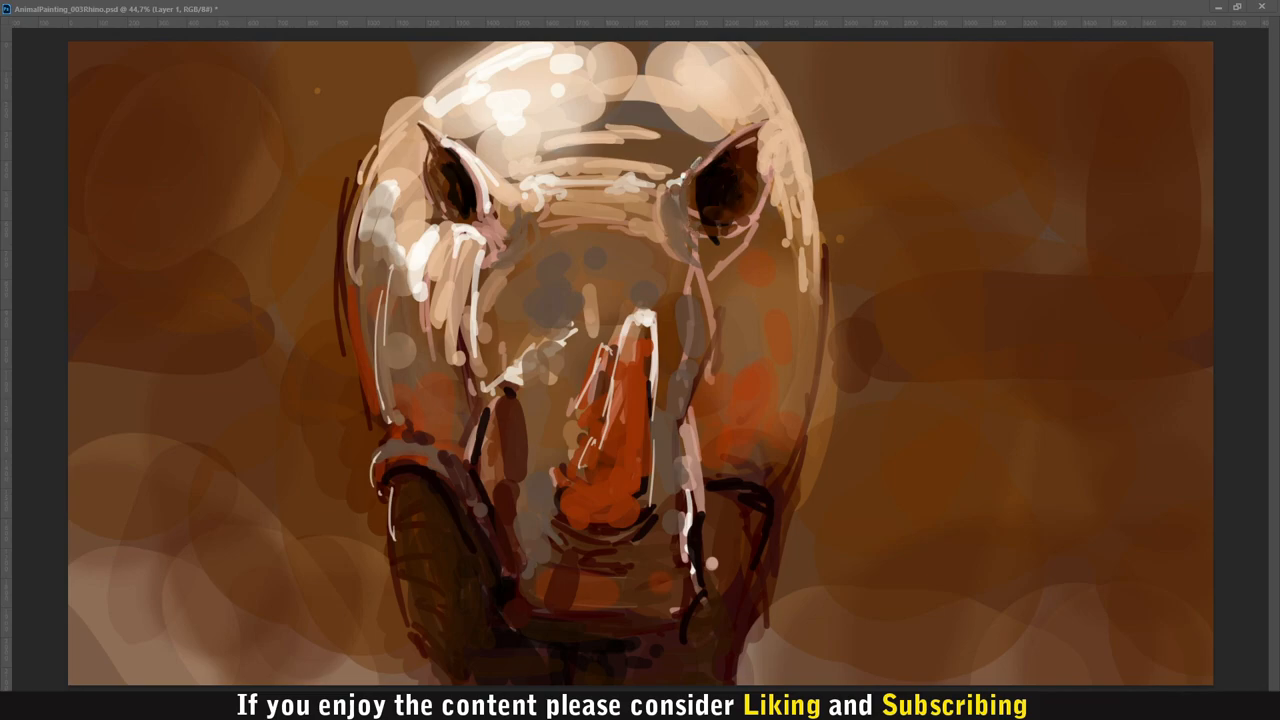
drag(500, 180, 700, 200)
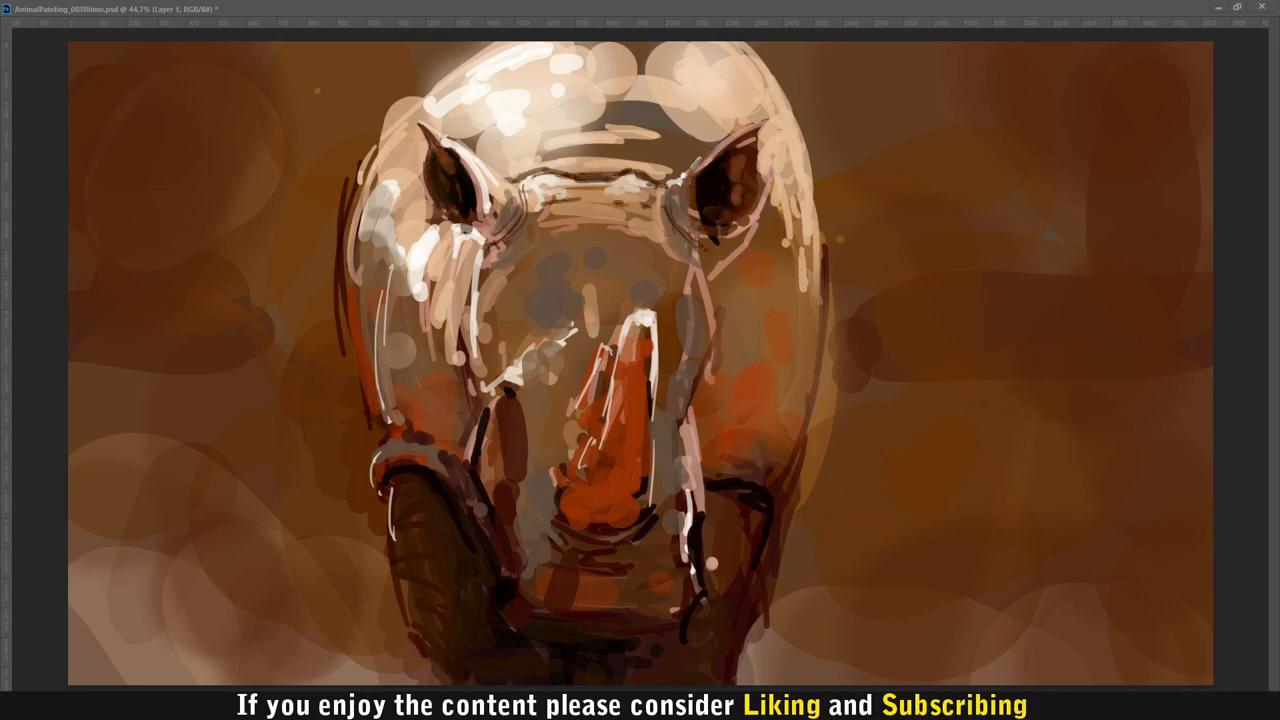